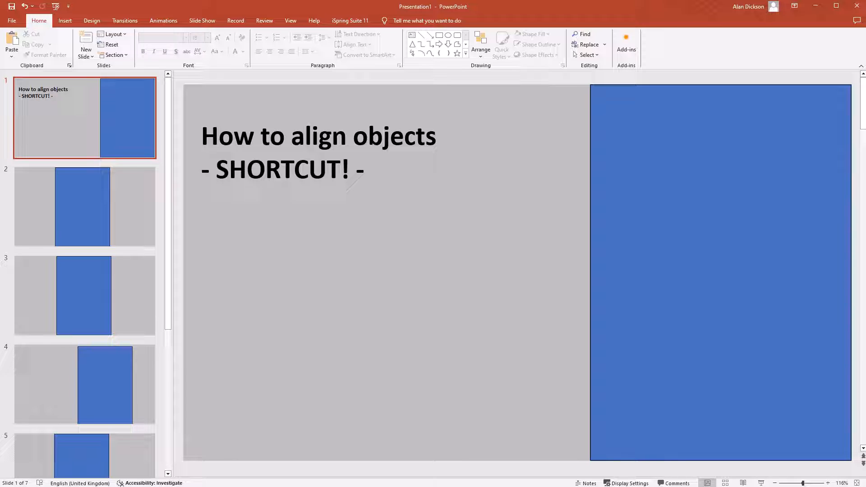
- Move the blue rectangle on the title slide in from the right edge toward the centre
key(ctrl+s)
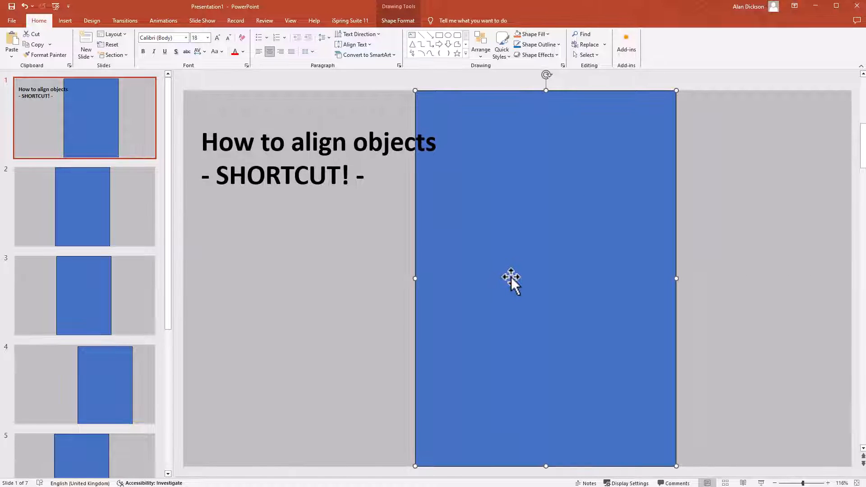
mouse_move(705, 263)
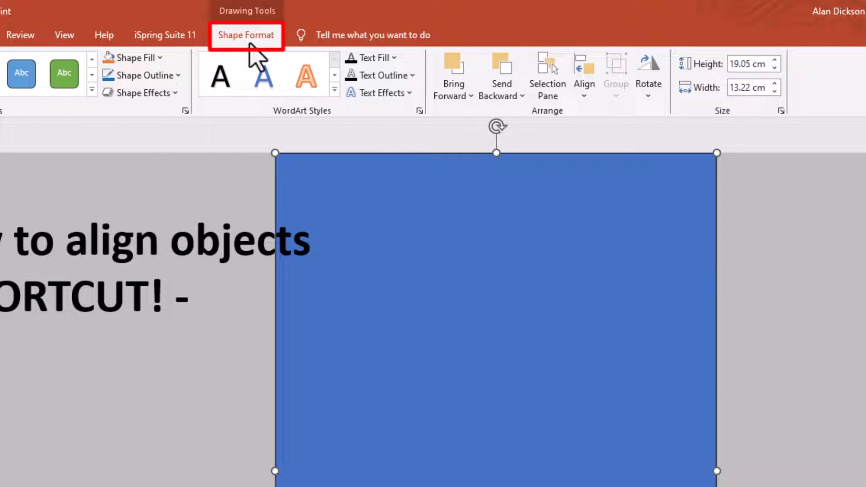
mouse_move(584, 75)
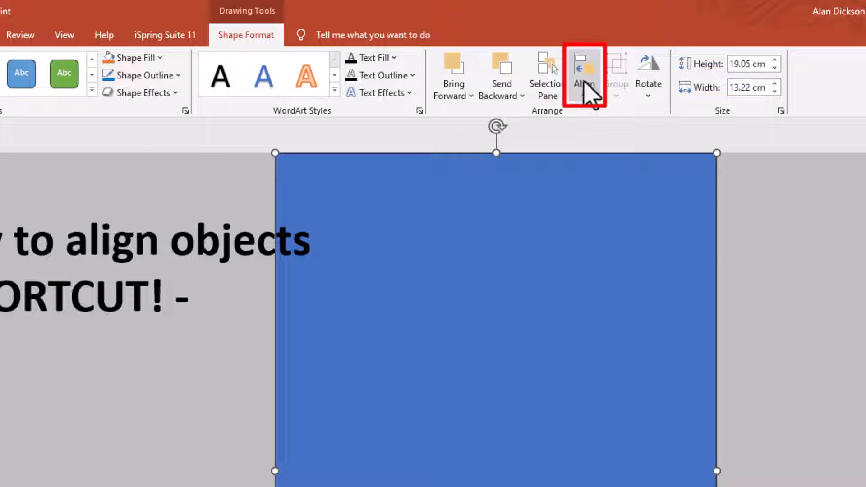
- Align the title-slide rectangle to the slide's right edge via Shape Format > Align Right
click(584, 76)
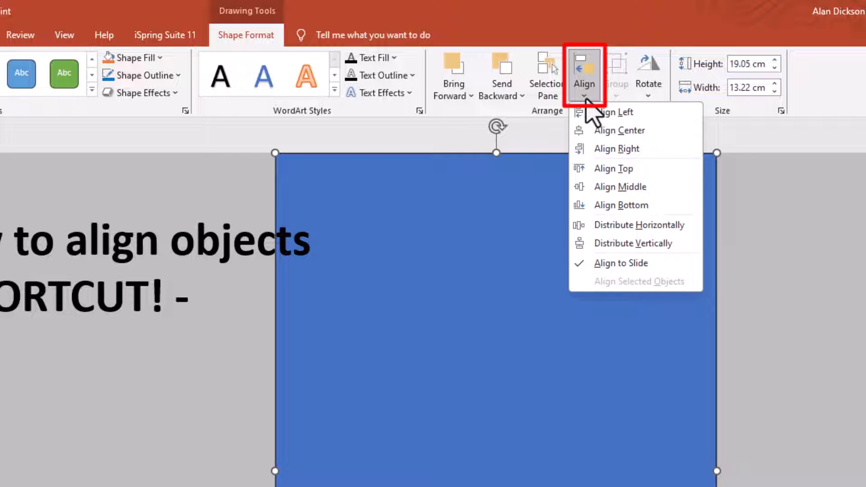
mouse_move(636, 147)
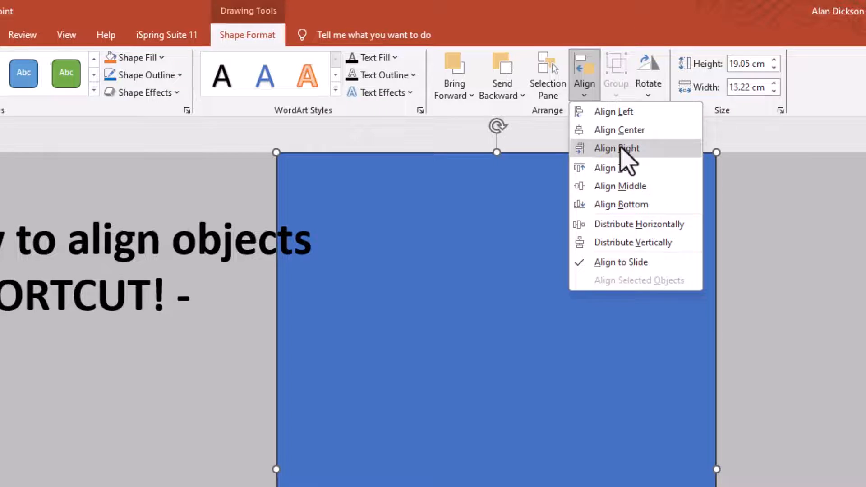
click(617, 148)
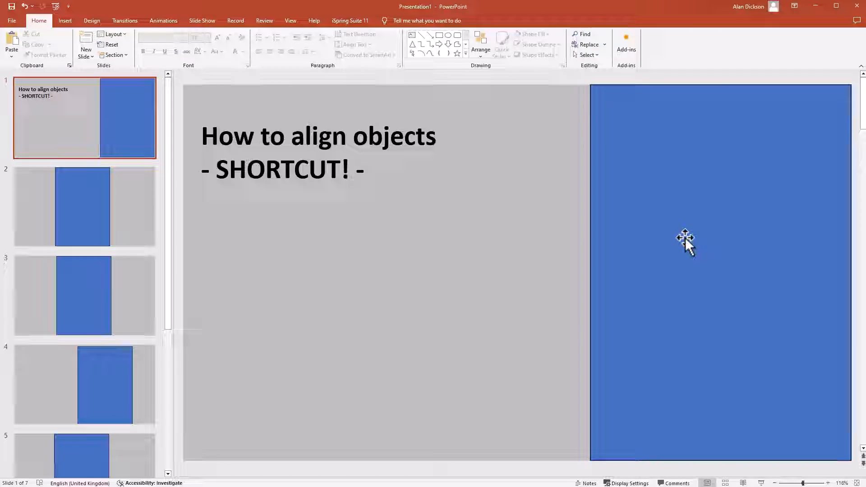
click(685, 238)
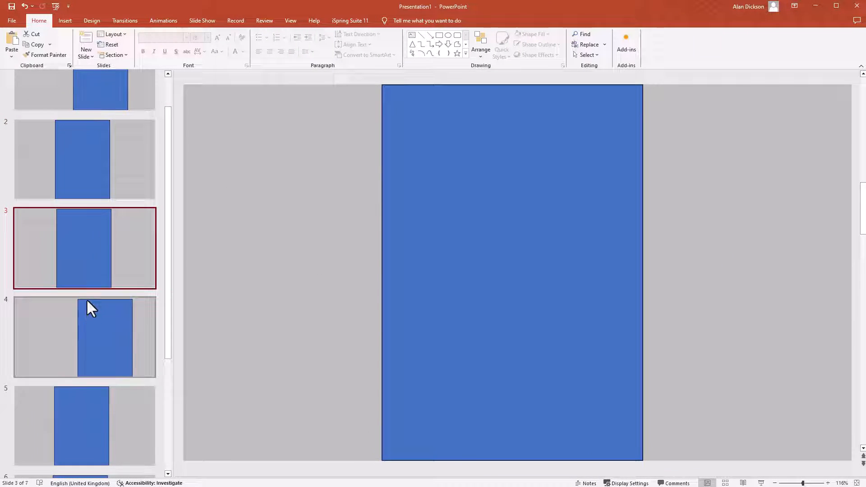
click(83, 348)
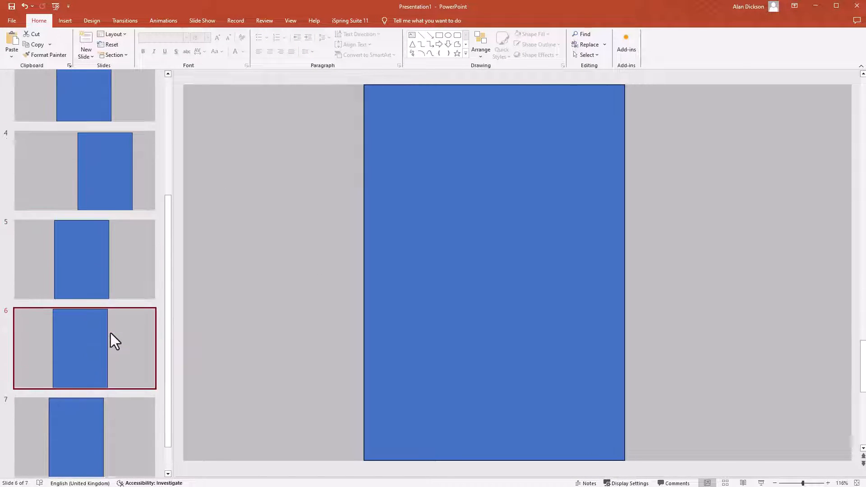
scroll(up, 3)
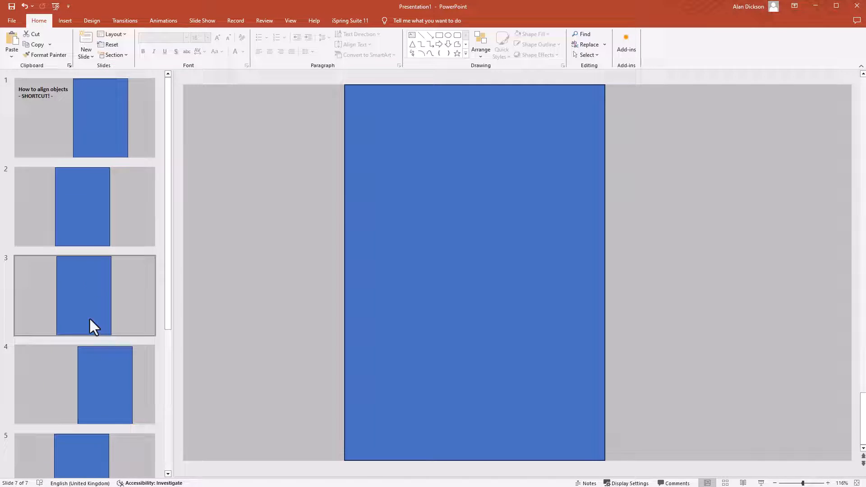
mouse_move(113, 240)
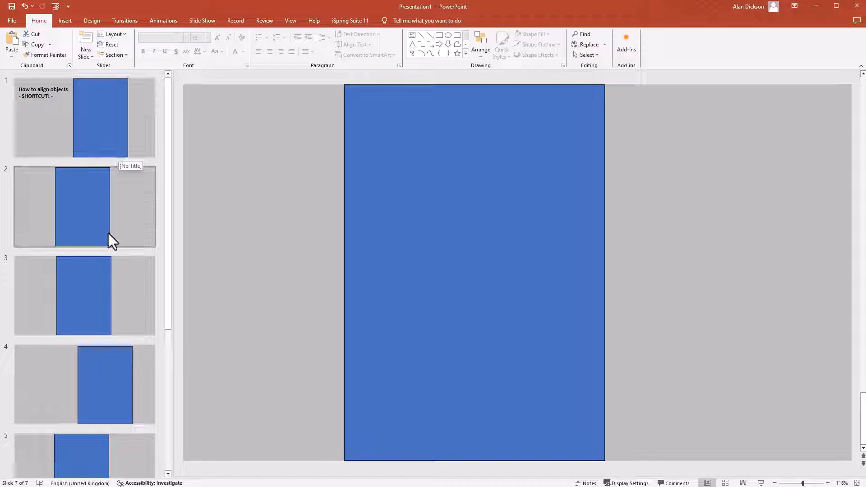
mouse_move(137, 205)
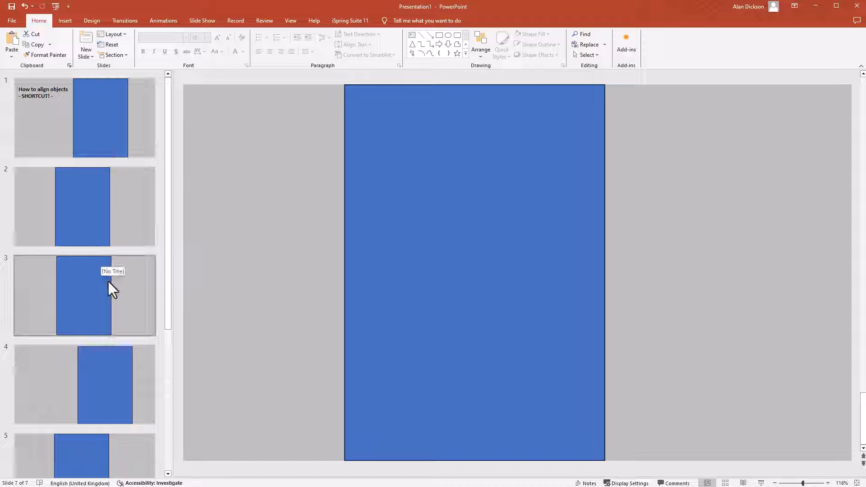
mouse_move(138, 348)
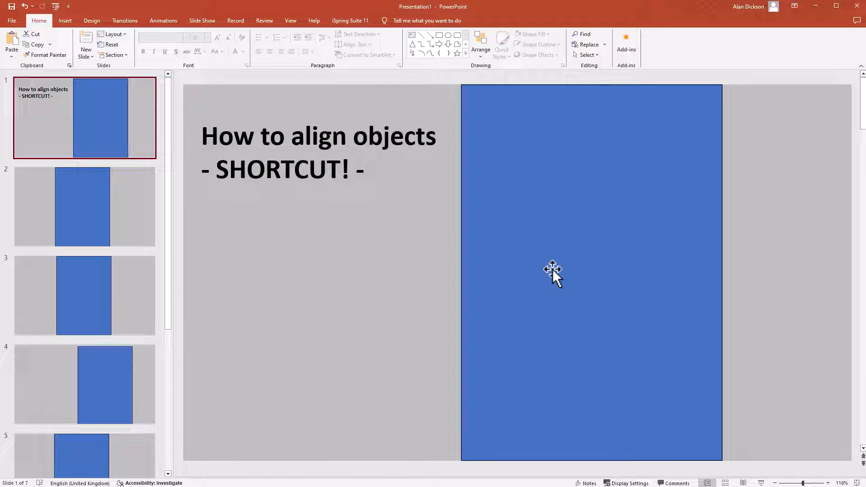
mouse_move(448, 262)
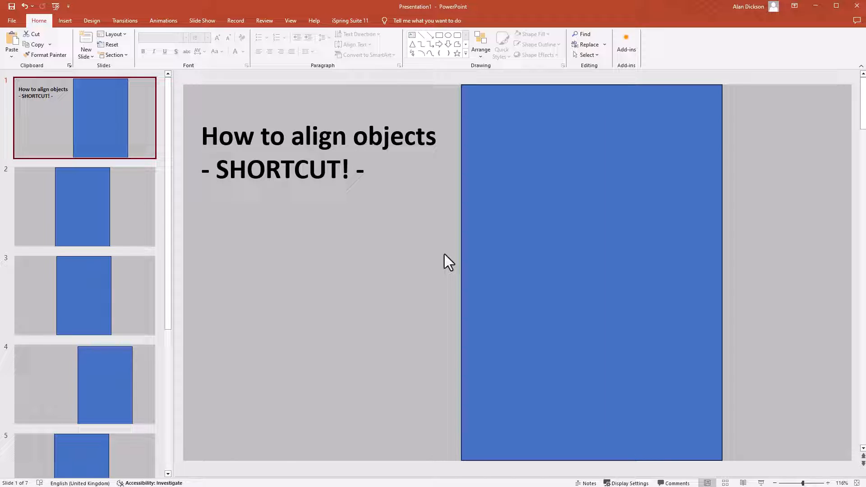
mouse_move(452, 276)
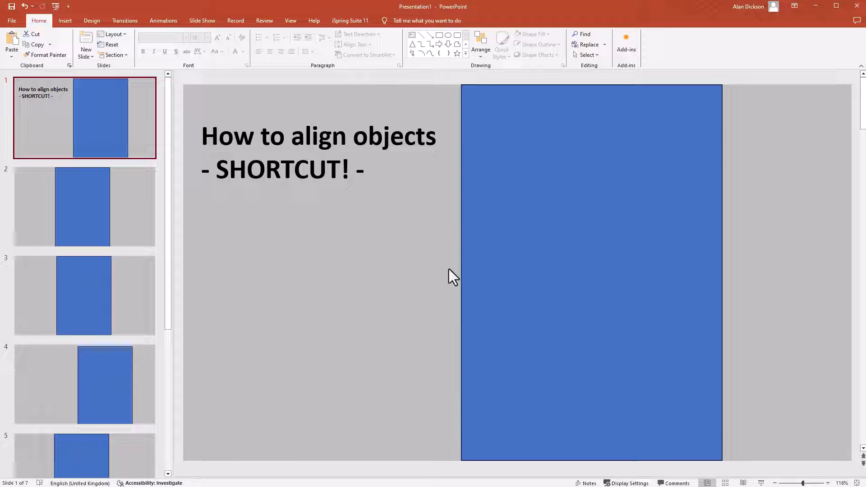
mouse_move(404, 283)
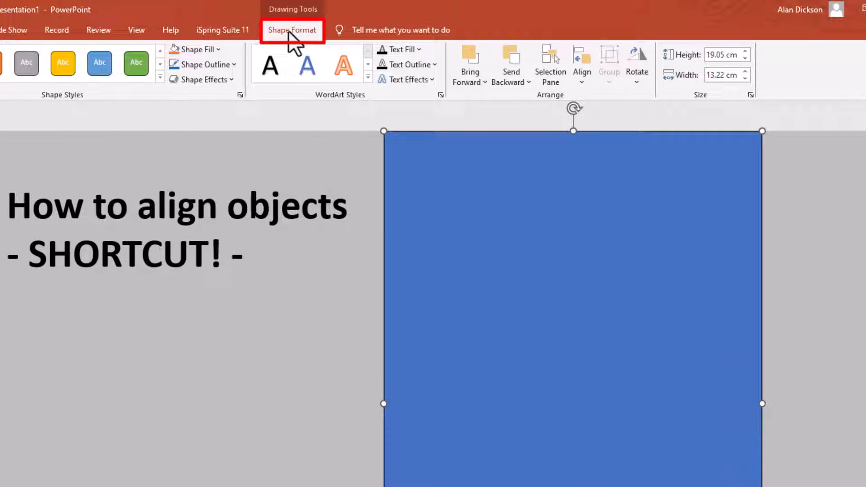
mouse_move(582, 63)
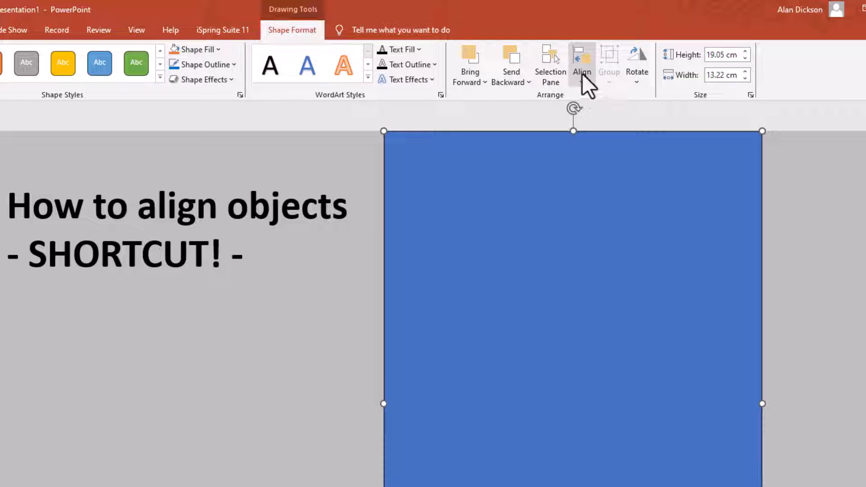
- Show the Align dropdown for the selected title-slide rectangle
click(582, 64)
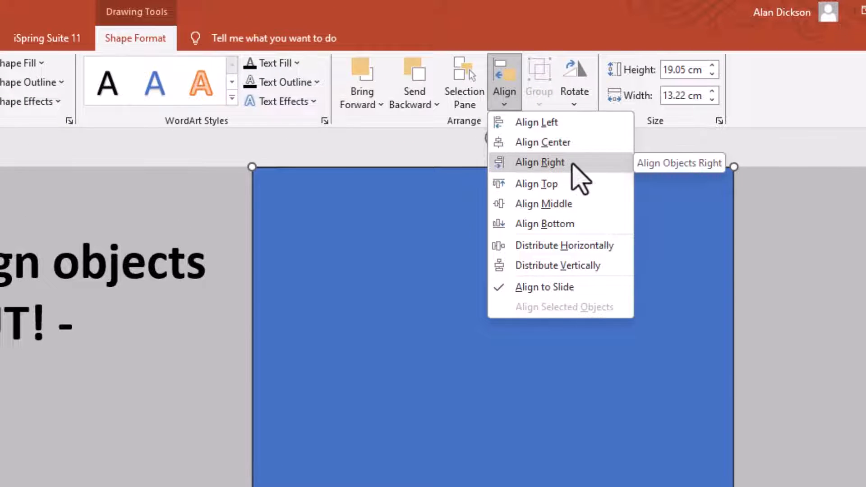
mouse_move(558, 127)
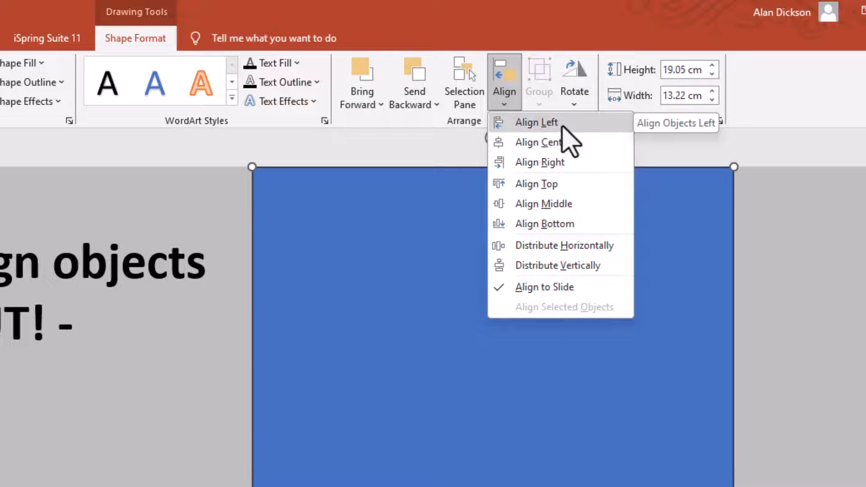
mouse_move(546, 147)
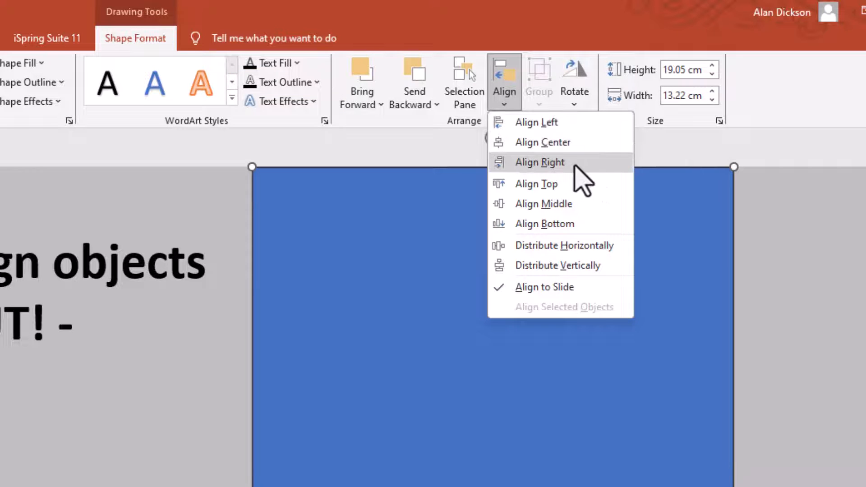
- Pin the Align Right command to the Quick Access Toolbar
right_click(557, 162)
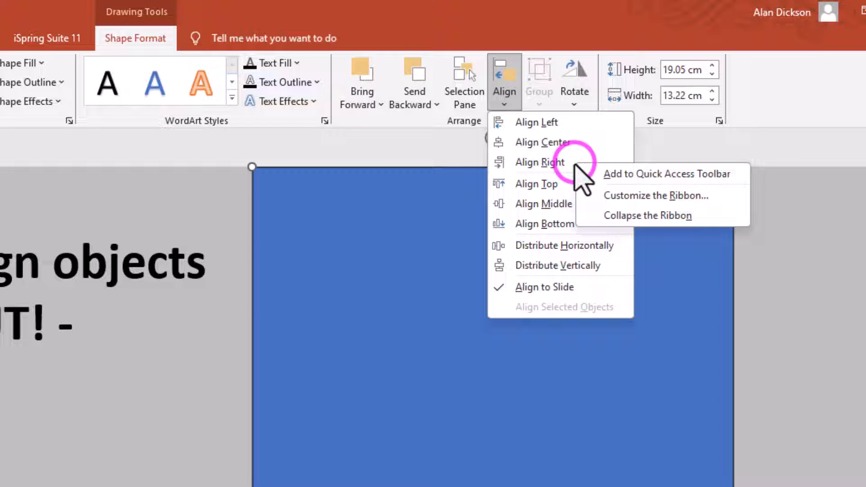
mouse_move(625, 185)
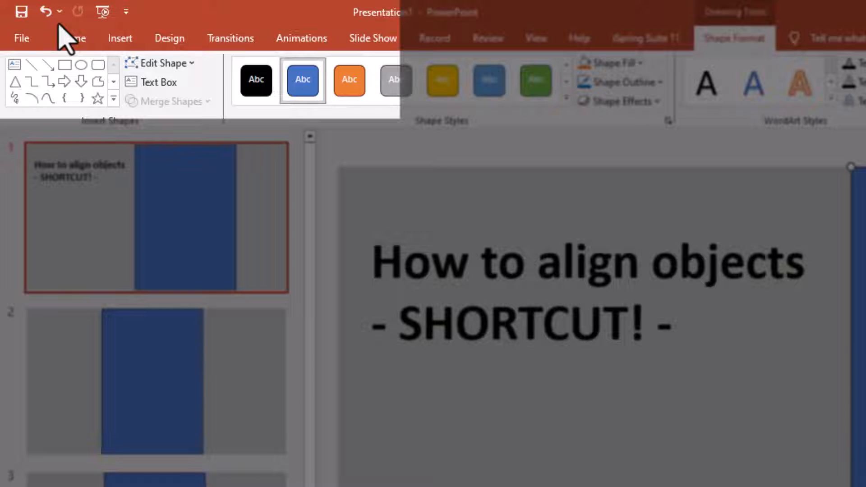
mouse_move(25, 26)
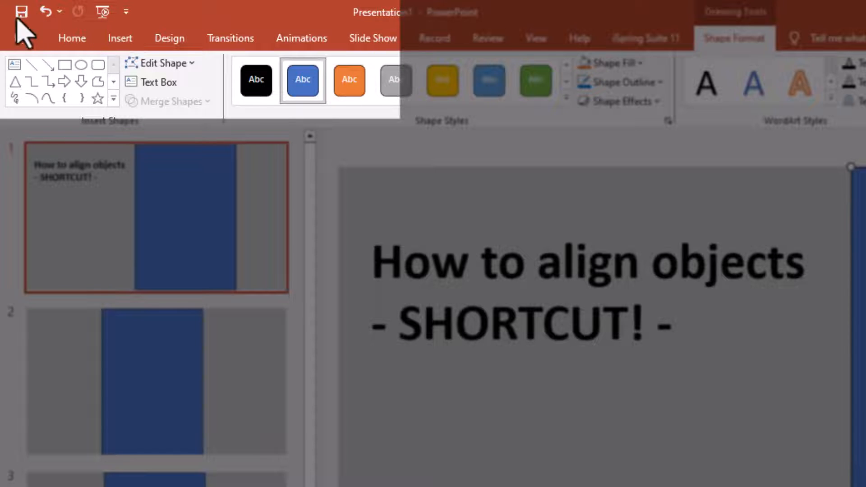
right_click(451, 81)
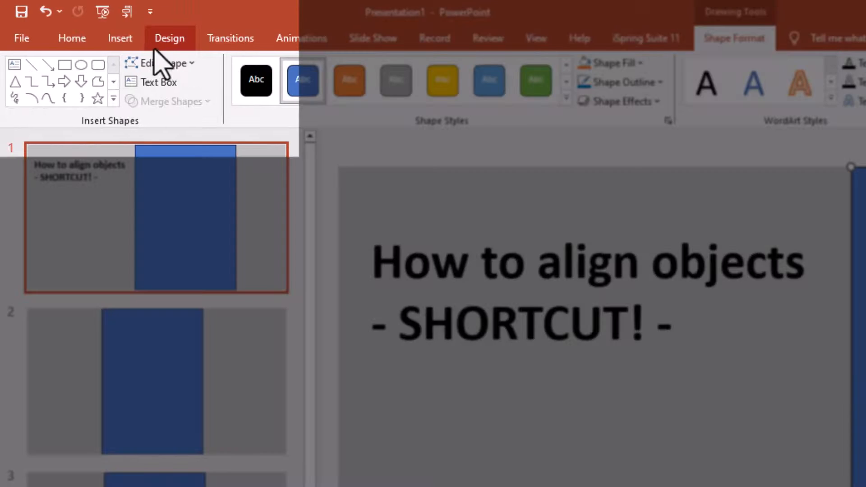
mouse_move(127, 12)
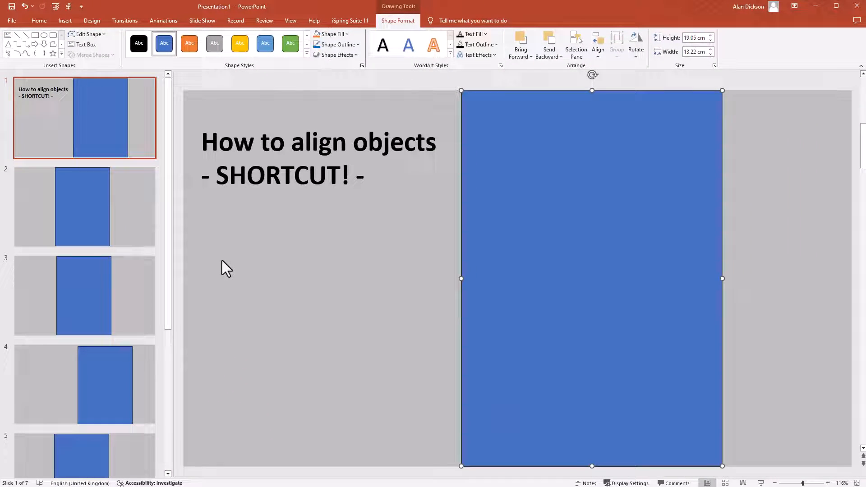
mouse_move(317, 263)
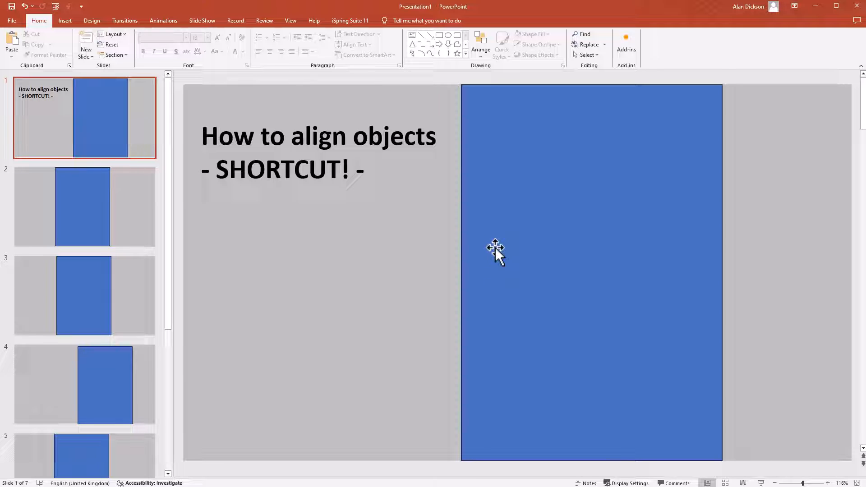
mouse_move(523, 318)
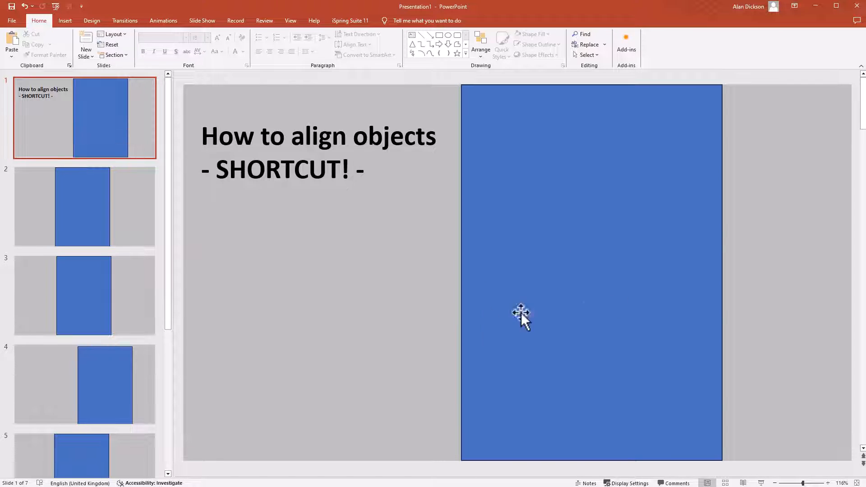
- Right-align the slide 1 rectangle with the Alt-number shortcut and go to slide 2
click(521, 317)
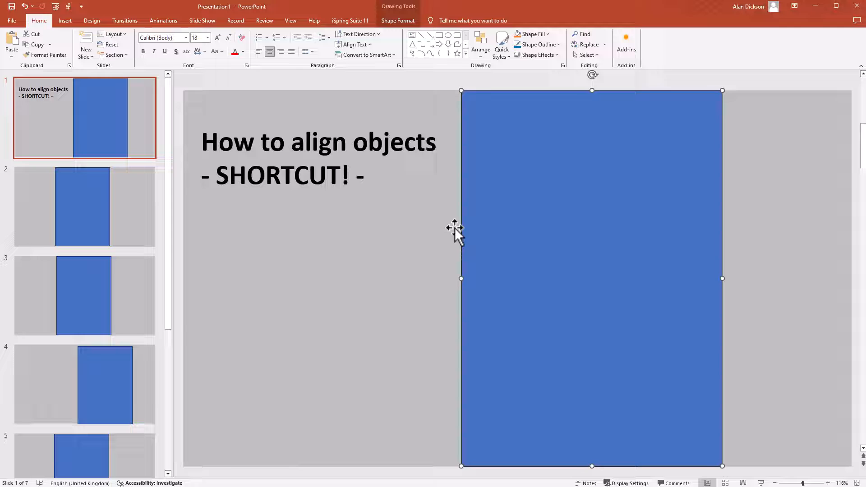
key(alt)
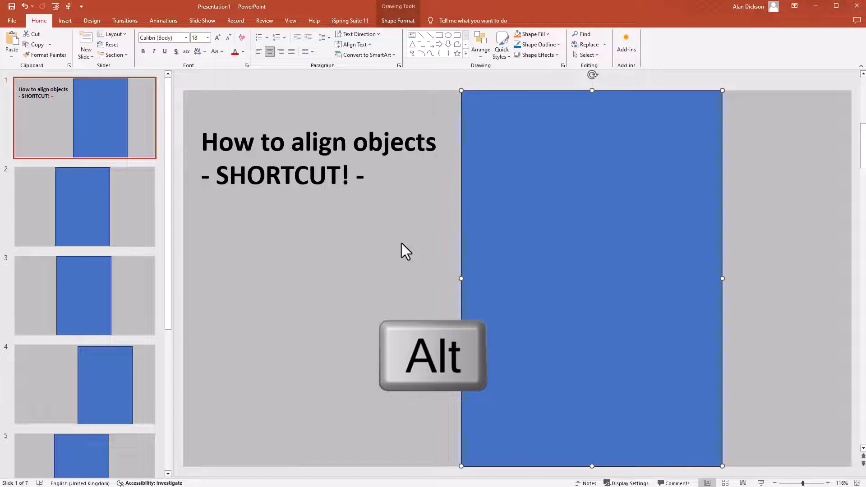
key(alt)
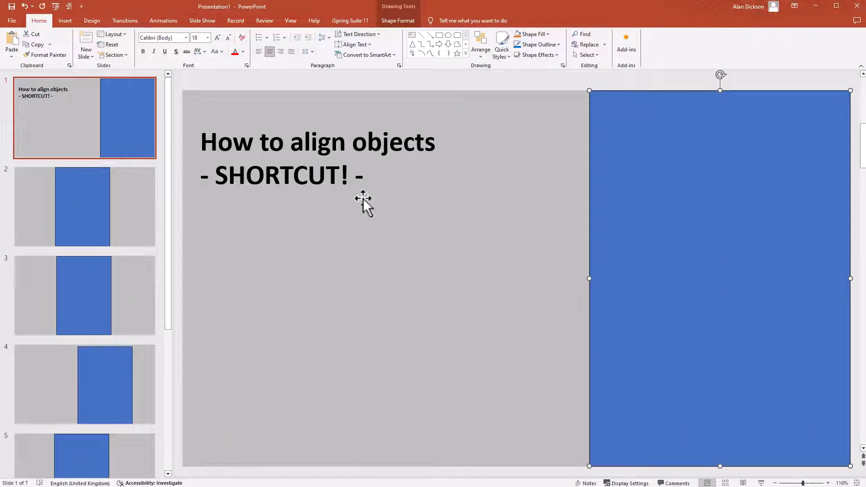
click(84, 206)
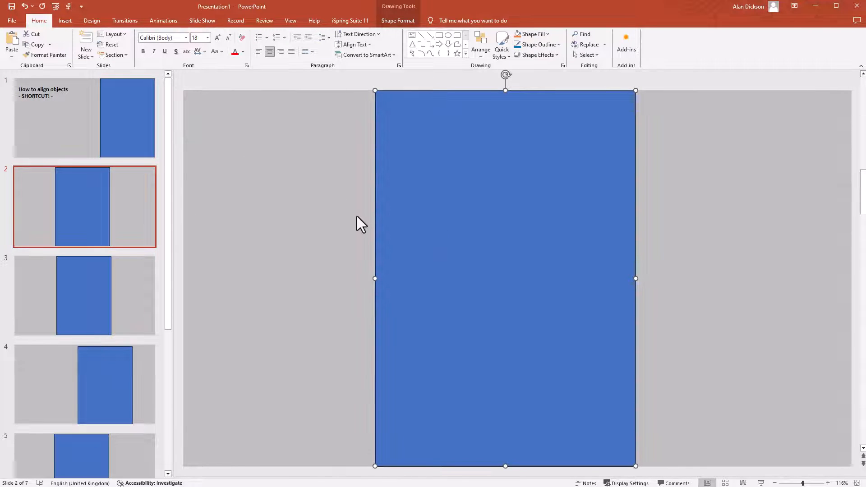
- Right-align the rectangles on slides 2 and 3 using the Alt-number shortcut
key(alt)
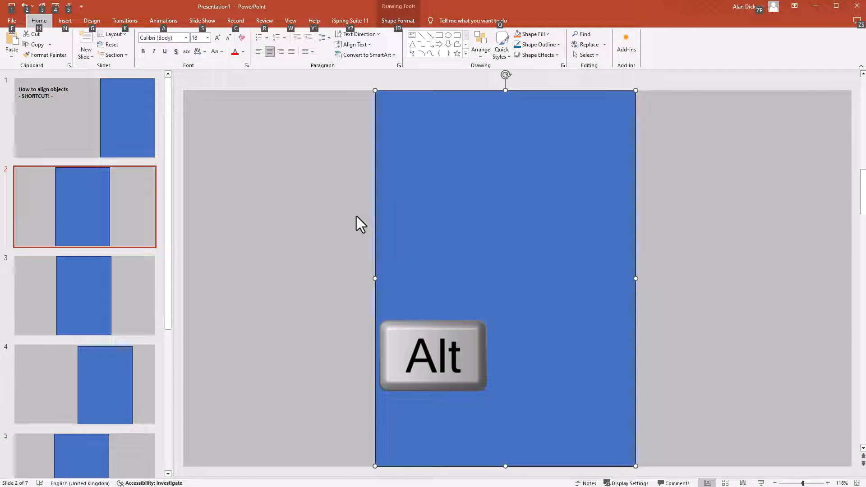
mouse_move(14, 17)
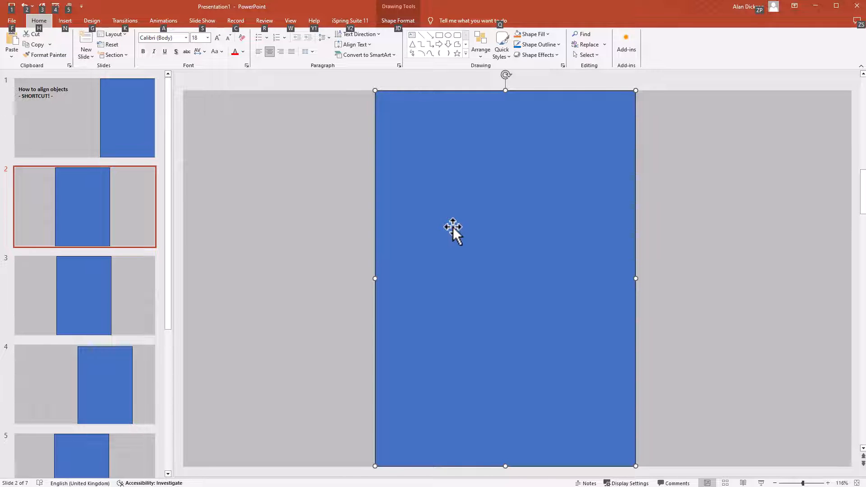
click(85, 295)
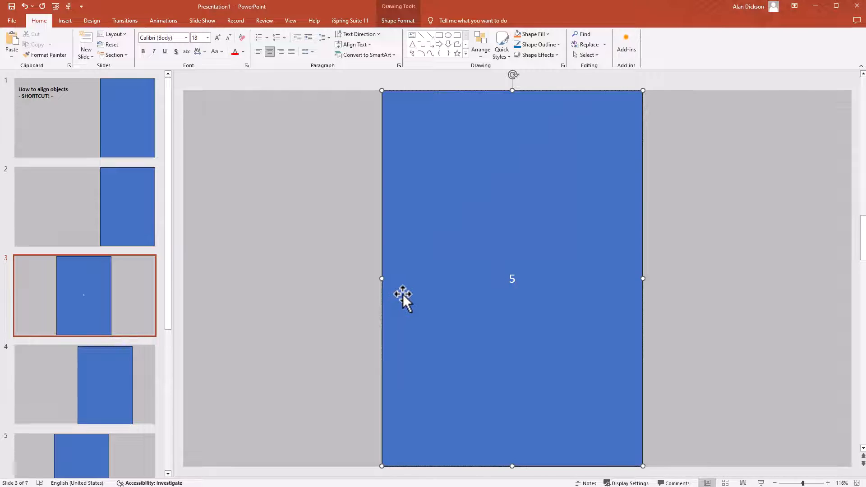
click(343, 296)
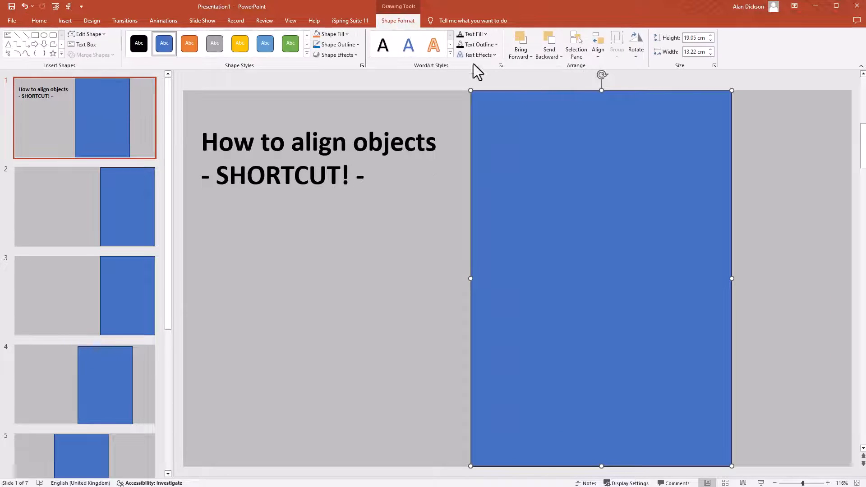
- Pin the Align Left command to the Quick Access Toolbar
click(597, 44)
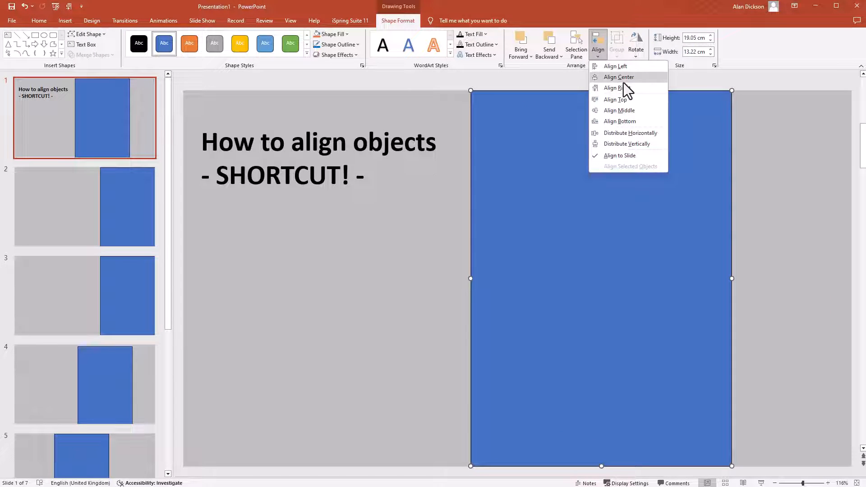
mouse_move(617, 88)
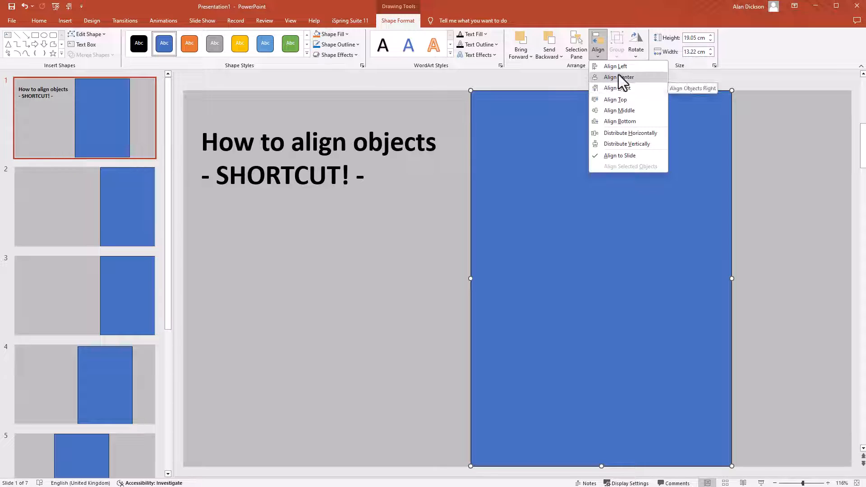
mouse_move(615, 66)
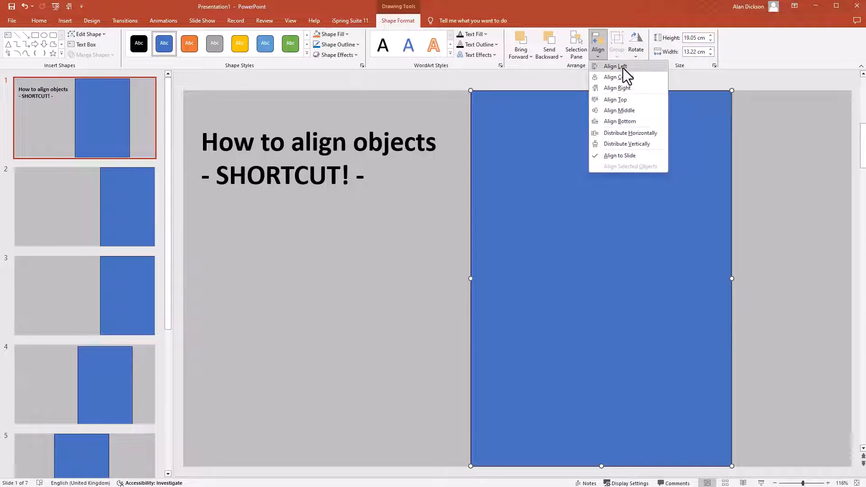
right_click(614, 66)
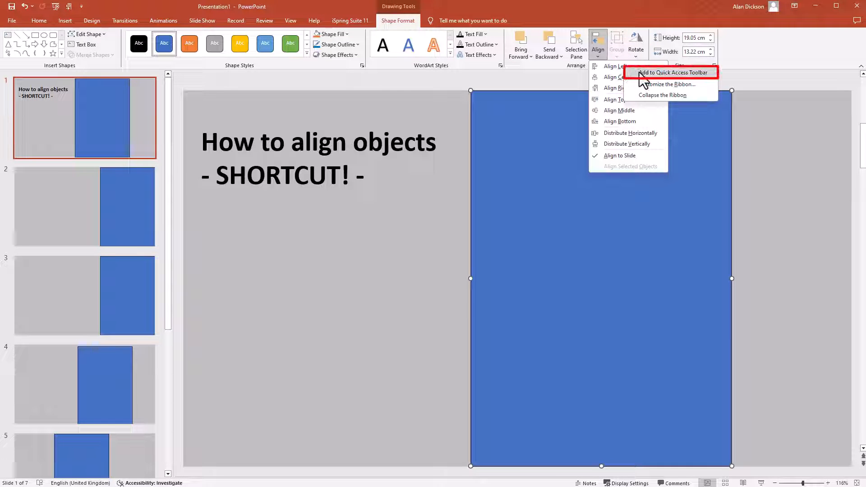
click(263, 88)
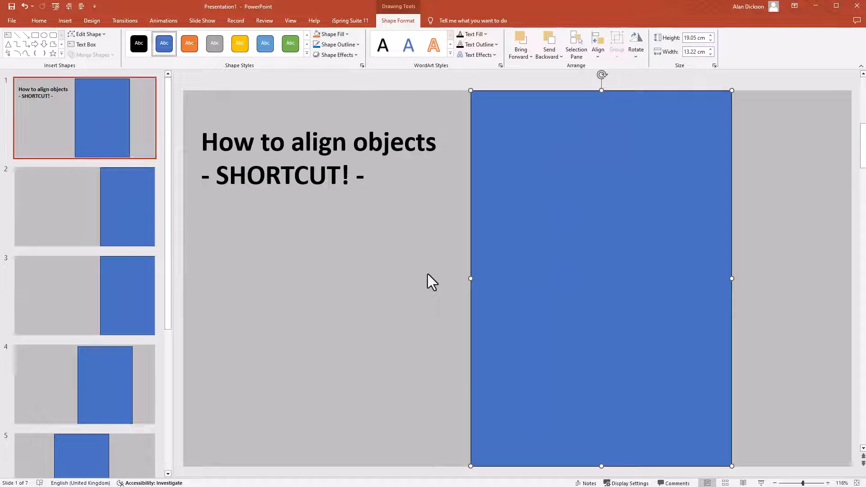
- Left-align the slide 1 rectangle with the Alt-number shortcut
key(alt)
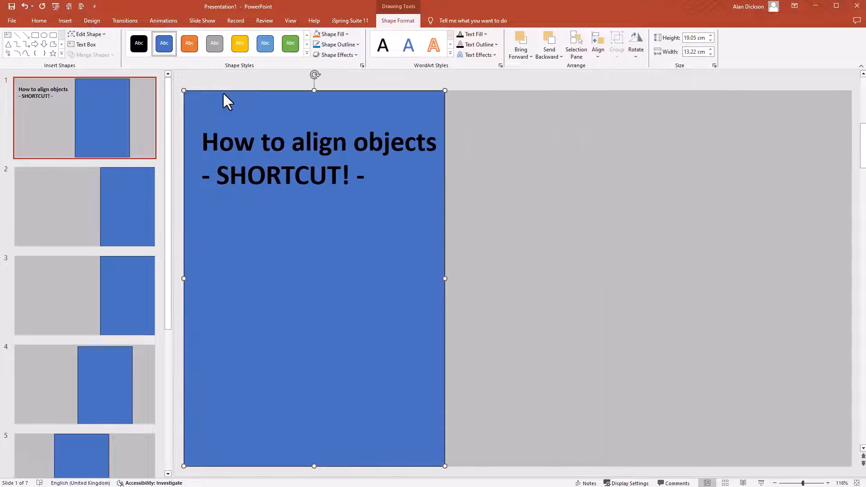
mouse_move(522, 315)
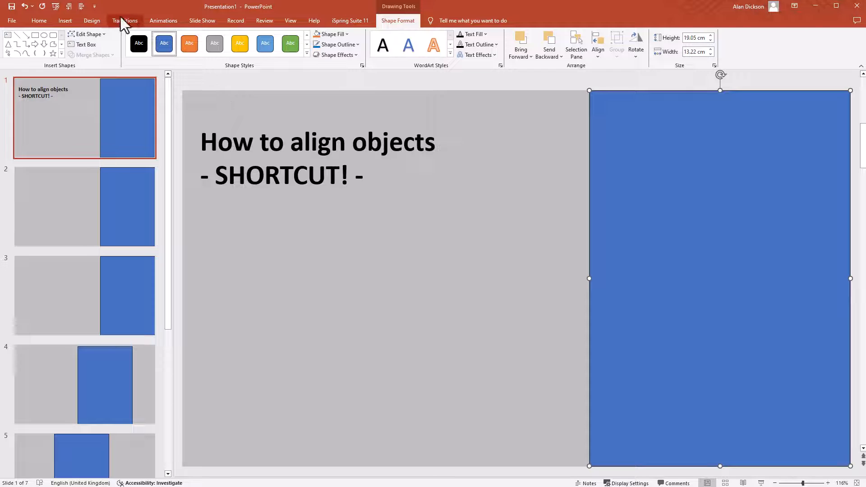
mouse_move(570, 279)
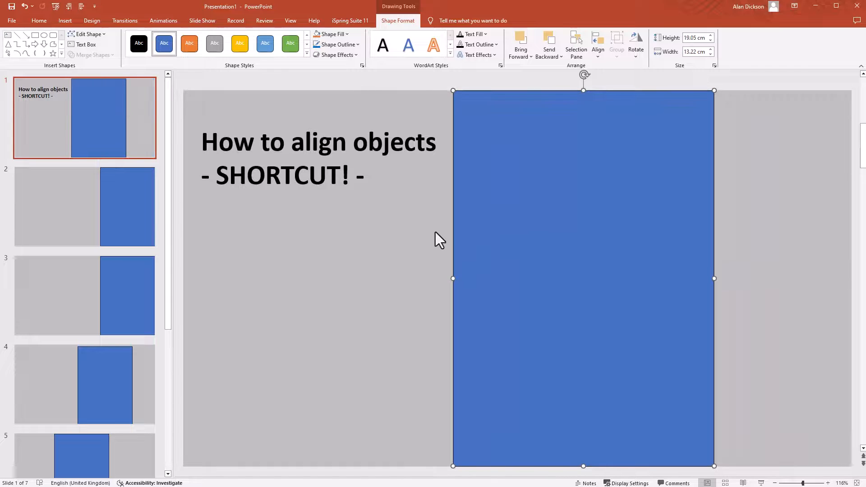
mouse_move(542, 163)
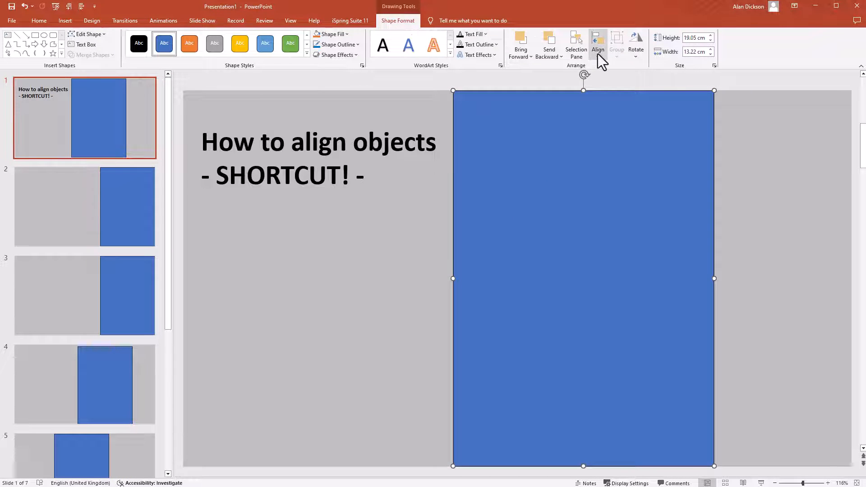
click(598, 44)
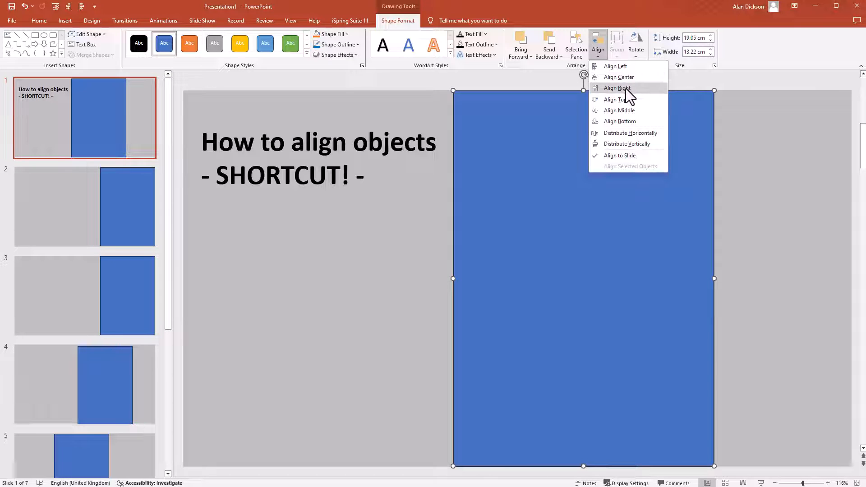
right_click(617, 88)
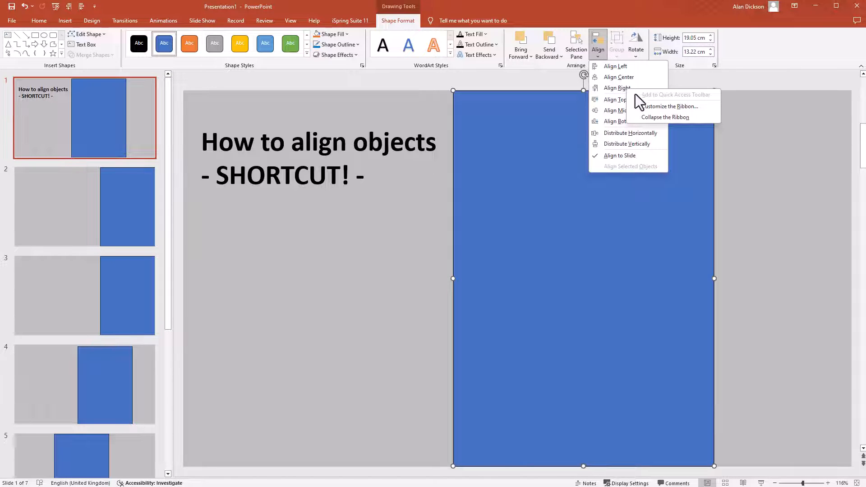
mouse_move(707, 106)
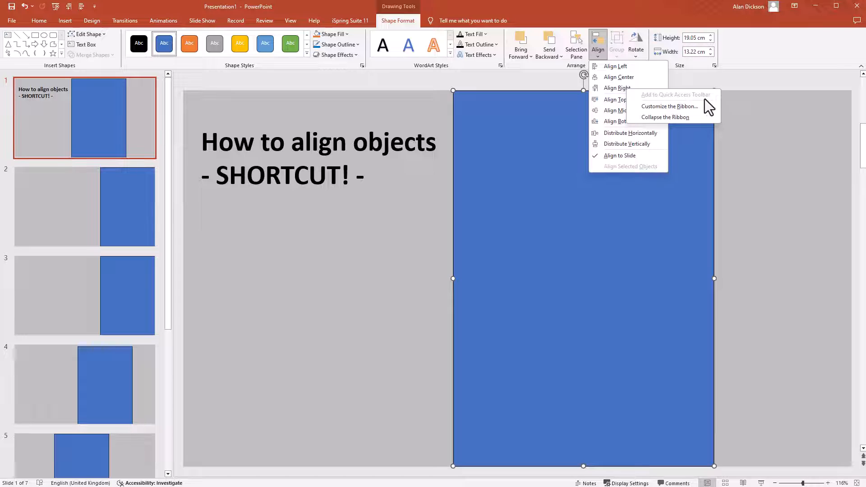
mouse_move(669, 104)
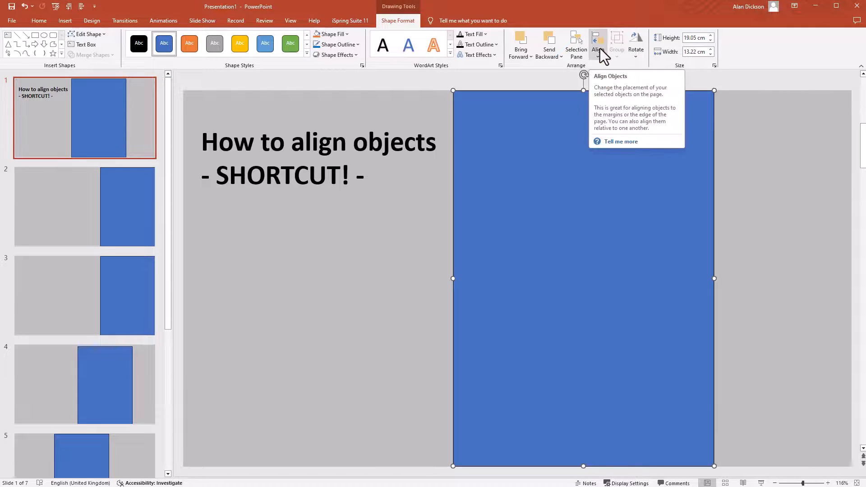
- Bring up the option to pin the whole Align menu to the Quick Access Toolbar
right_click(598, 41)
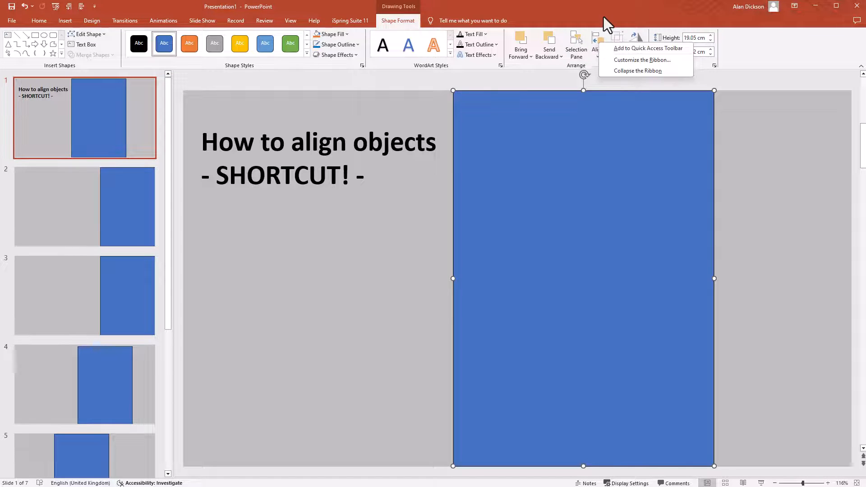
mouse_move(638, 43)
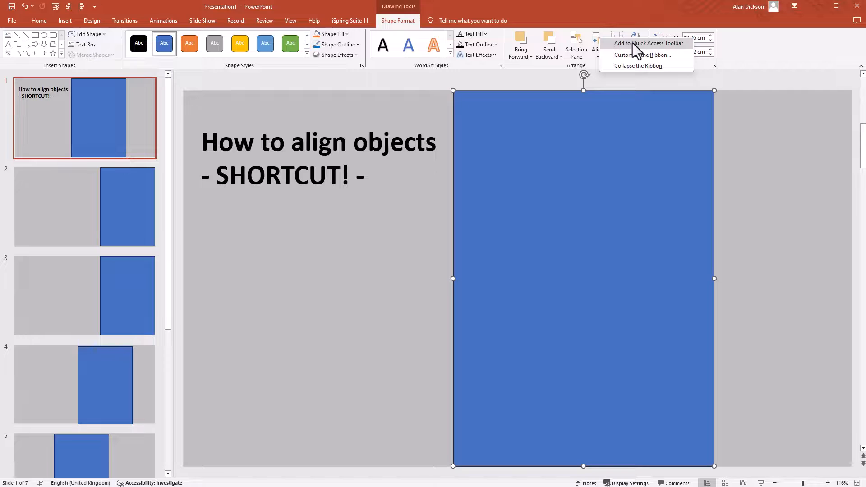
mouse_move(640, 38)
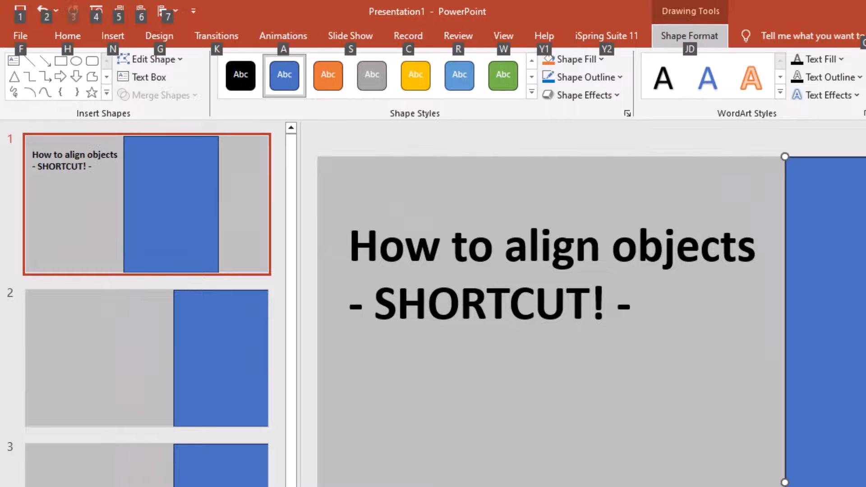
- Preview the pinned Align menu on the Quick Access Toolbar, then call up its Remove option
click(163, 11)
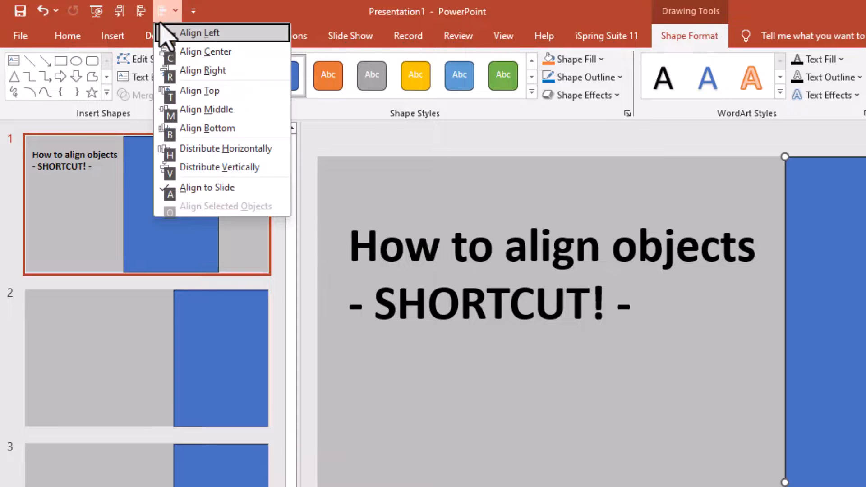
mouse_move(216, 52)
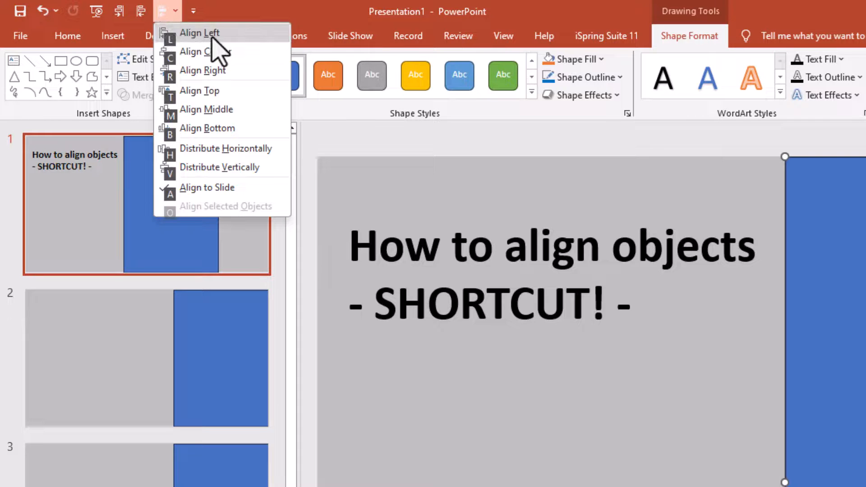
mouse_move(249, 166)
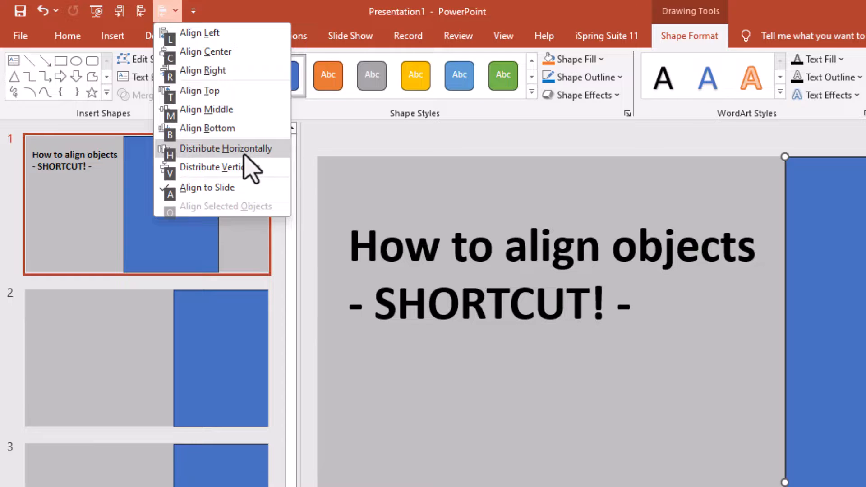
mouse_move(146, 30)
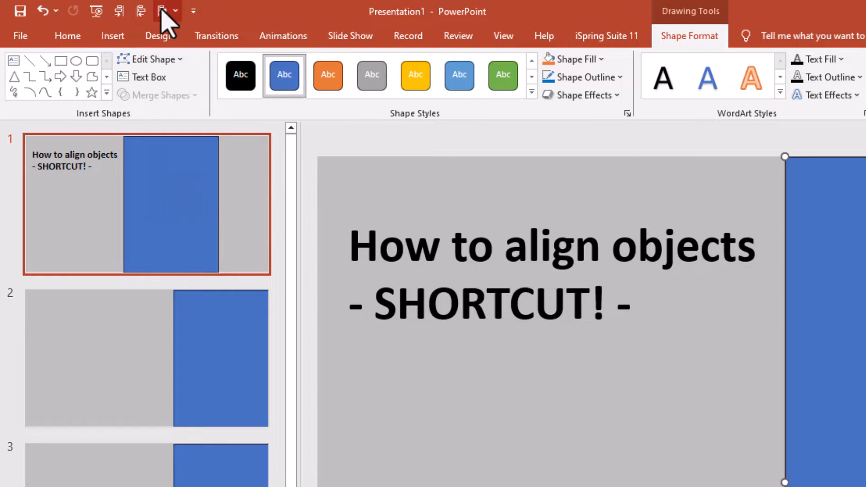
right_click(165, 9)
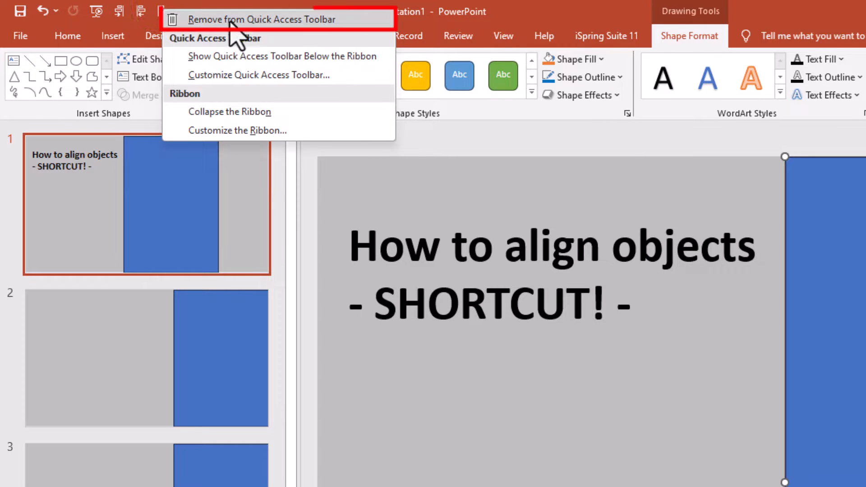